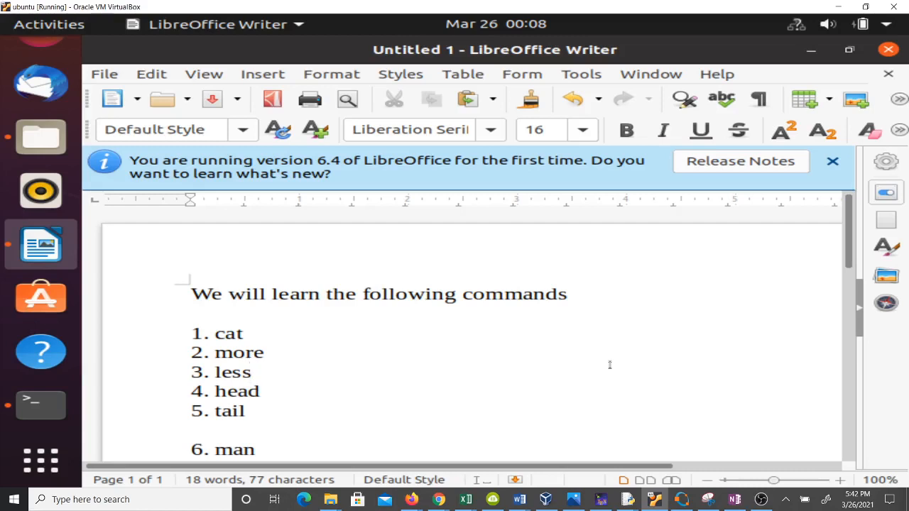
Step: Launch a terminal, view rein.txt in nano, then exit with Ctrl+X to the prompt
click(250, 372)
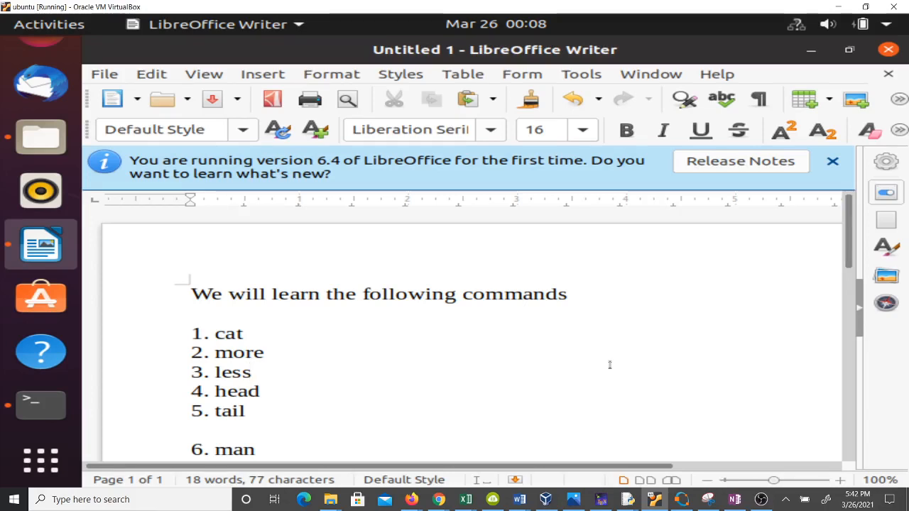
click(250, 372)
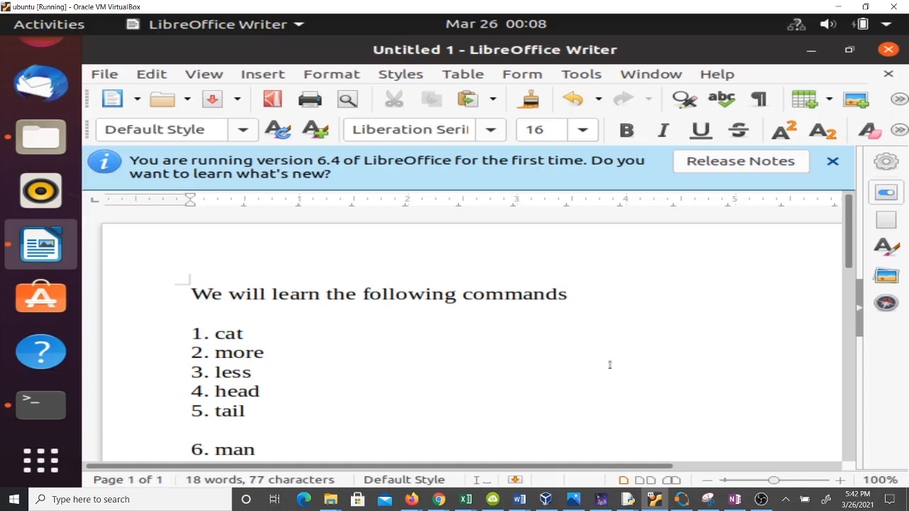
click(250, 372)
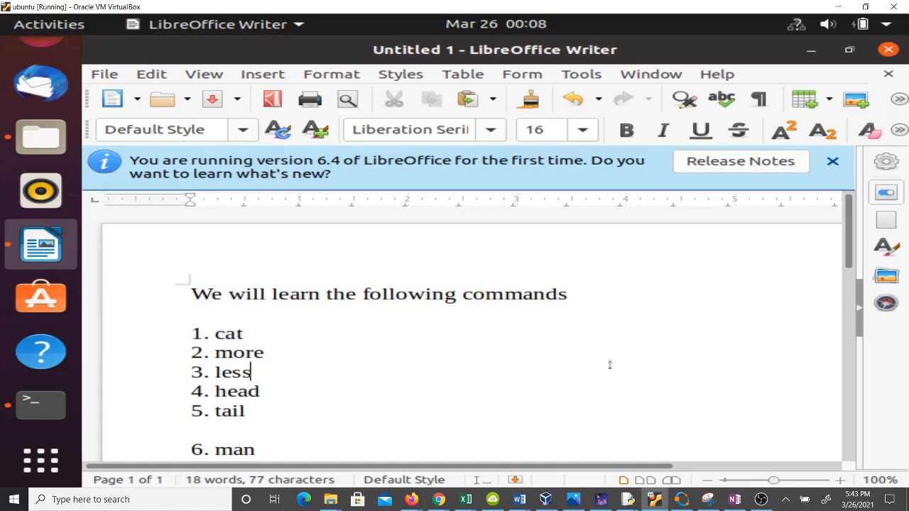
mouse_move(40, 405)
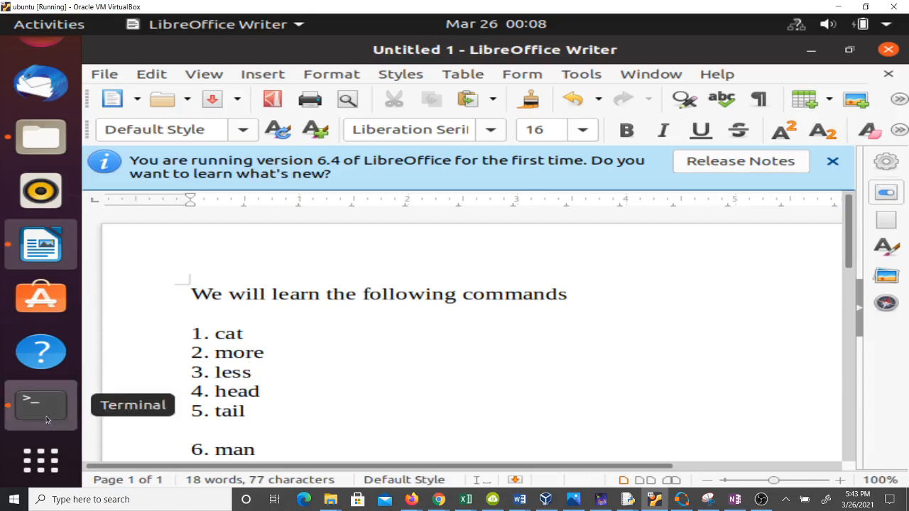
click(40, 405)
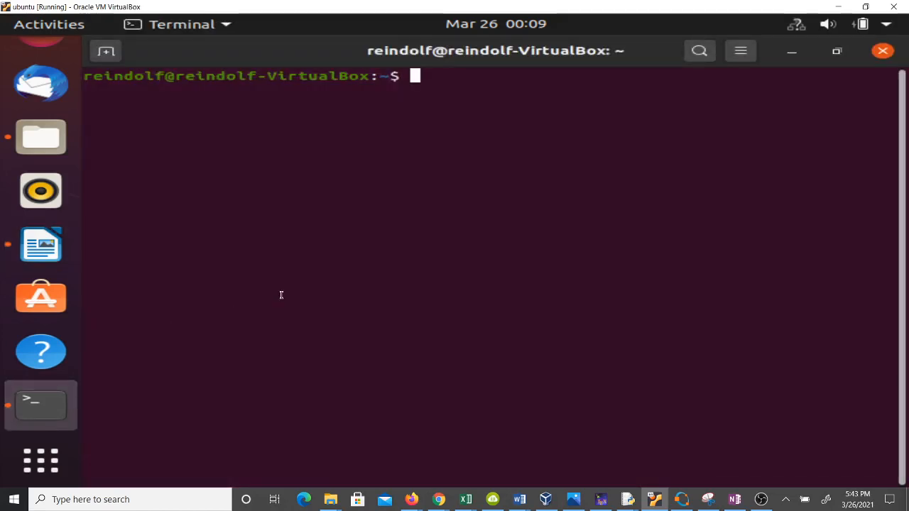
text(nano rein.txt)
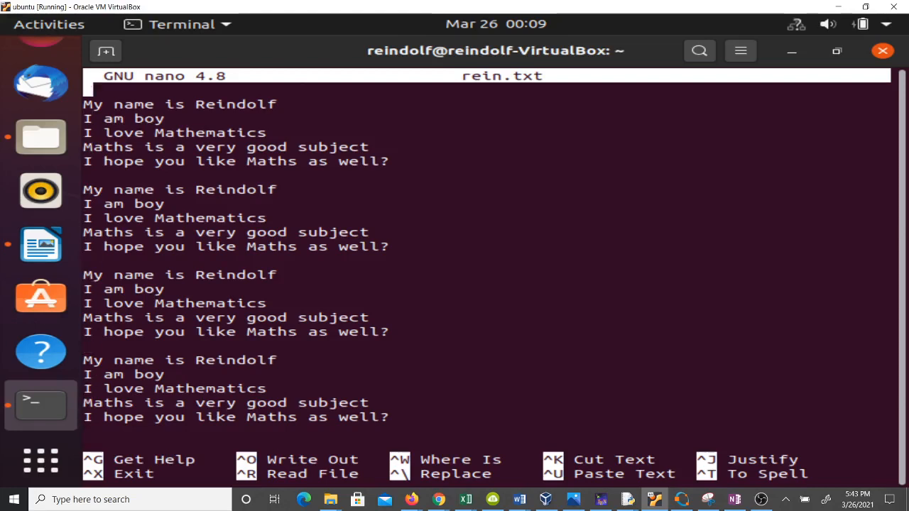
key(ctrl+x)
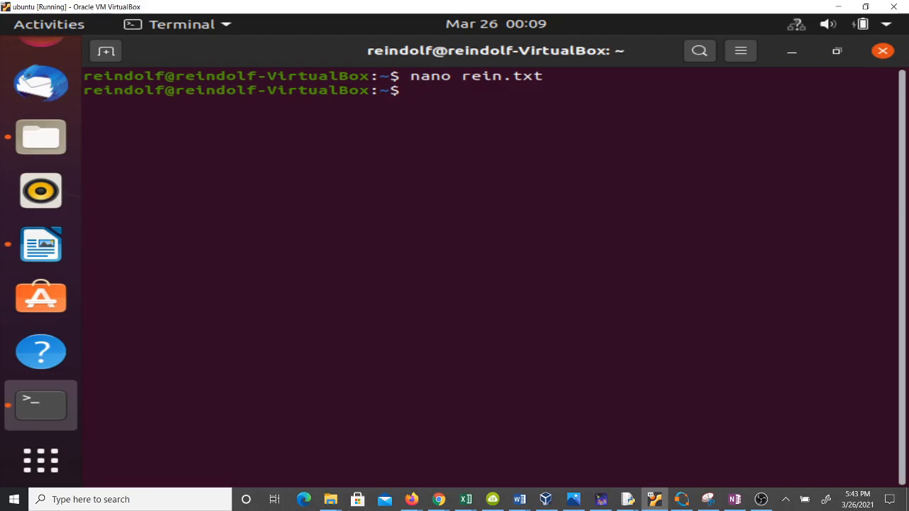
Step: Print rein.txt with cat, then page through it with more to the end
text(cat)
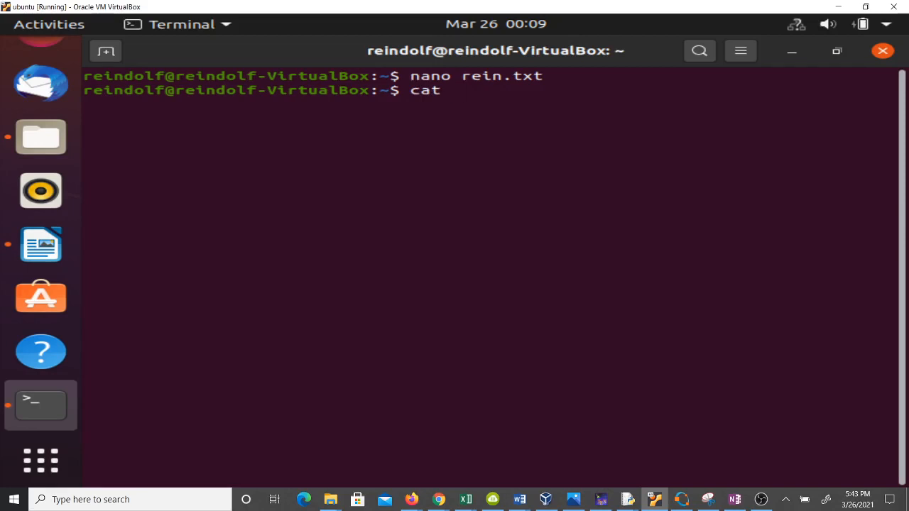
text(rein.)
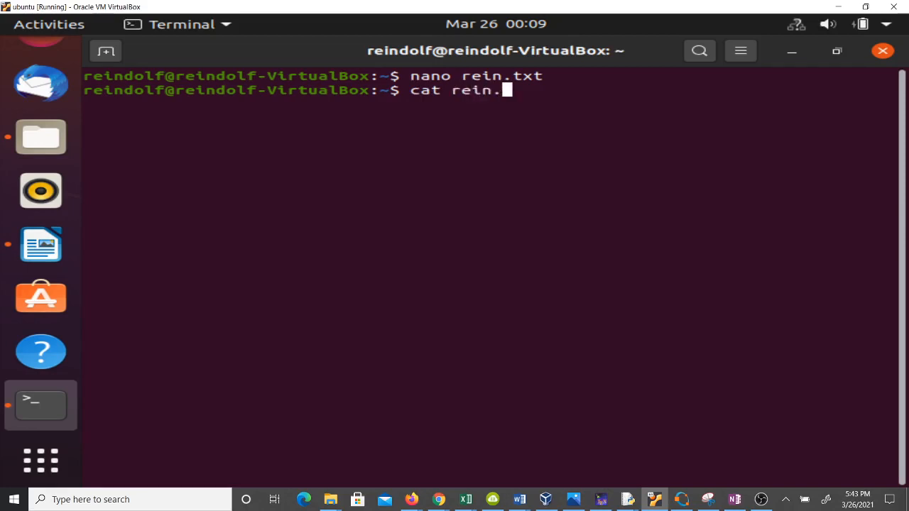
text(txt)
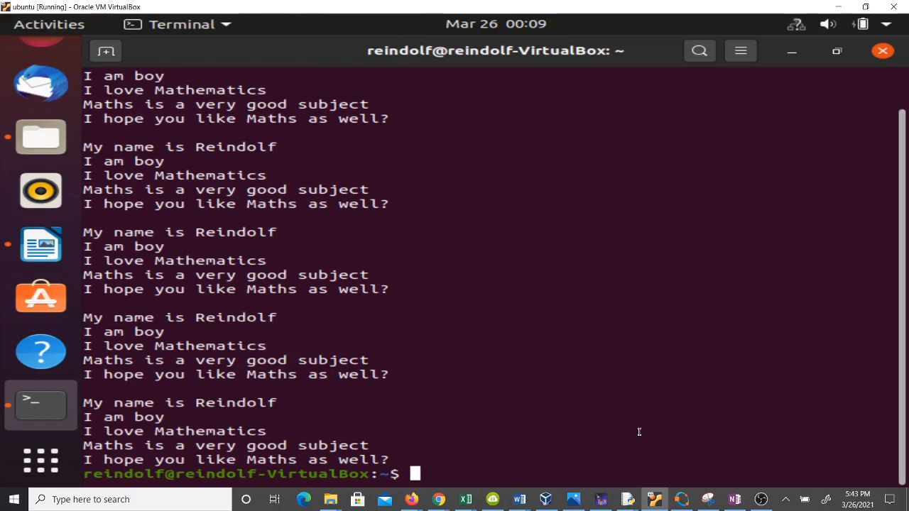
text(more rei)
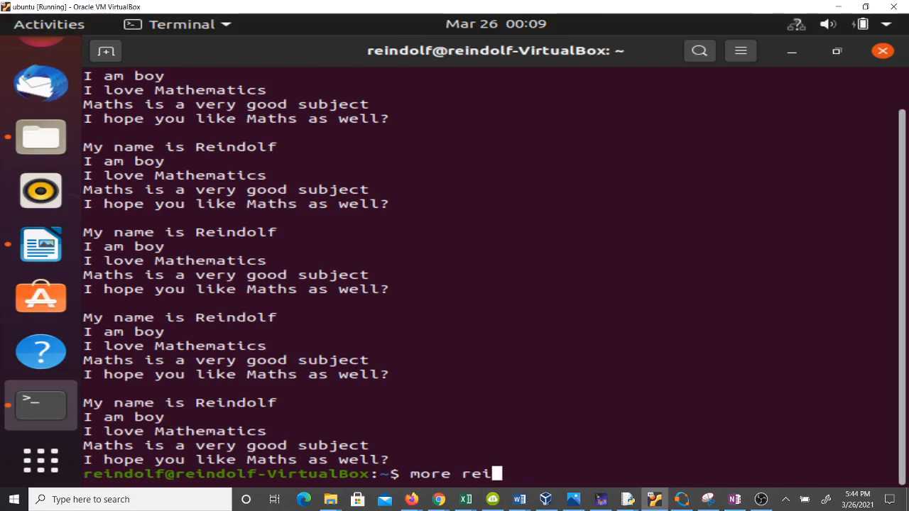
text(n.tx)
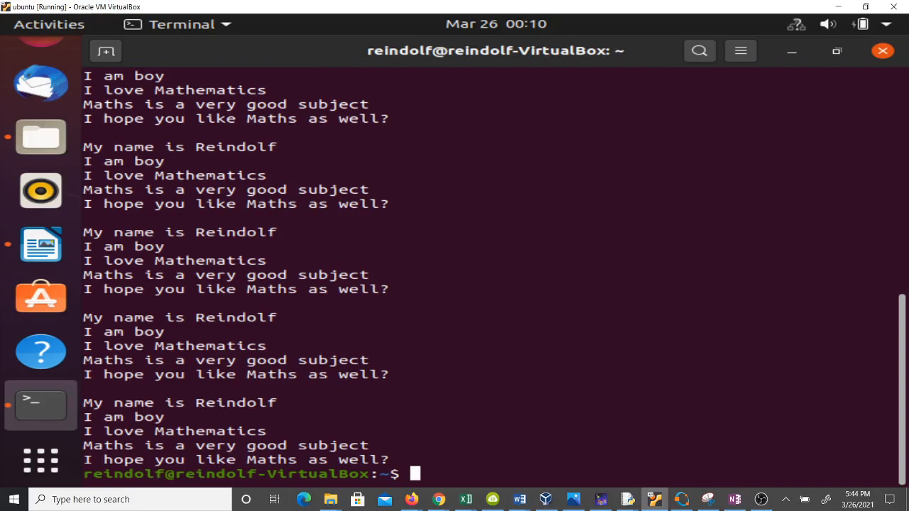
Step: View rein.txt in less and quit back to the prompt
text(less rei)
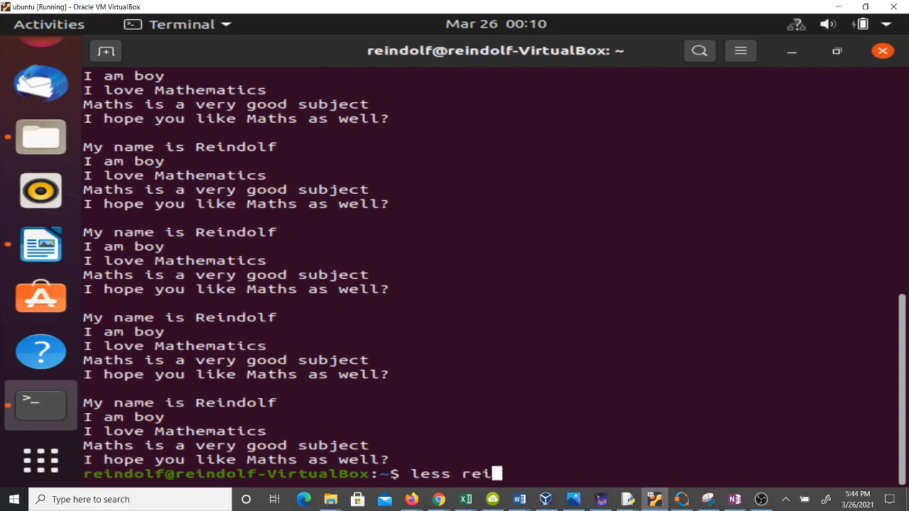
text(n.txt)
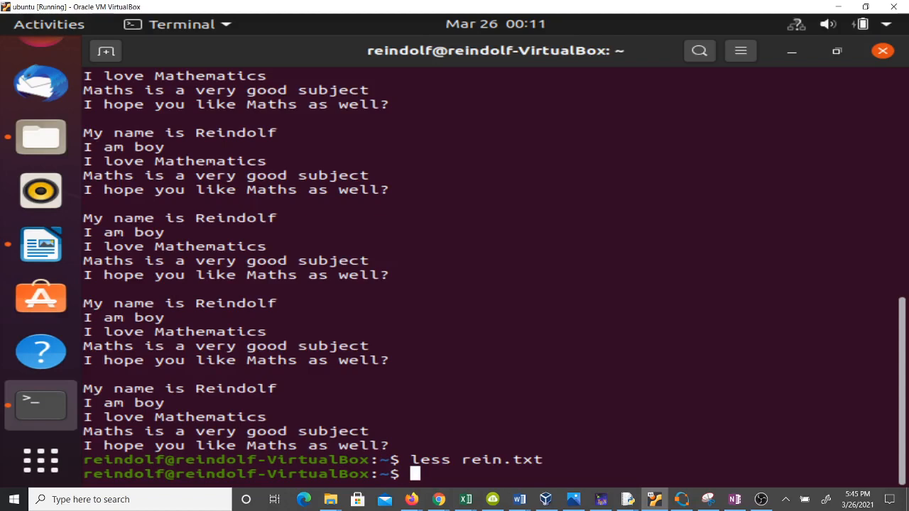
Step: Show the first 4 lines of rein.txt with head -4, then the first 11 with head -11
text(head -)
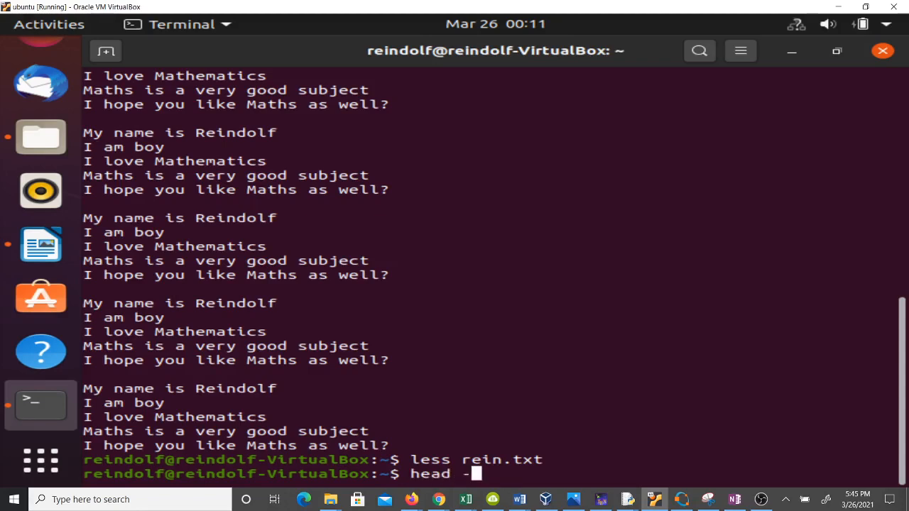
text(4)
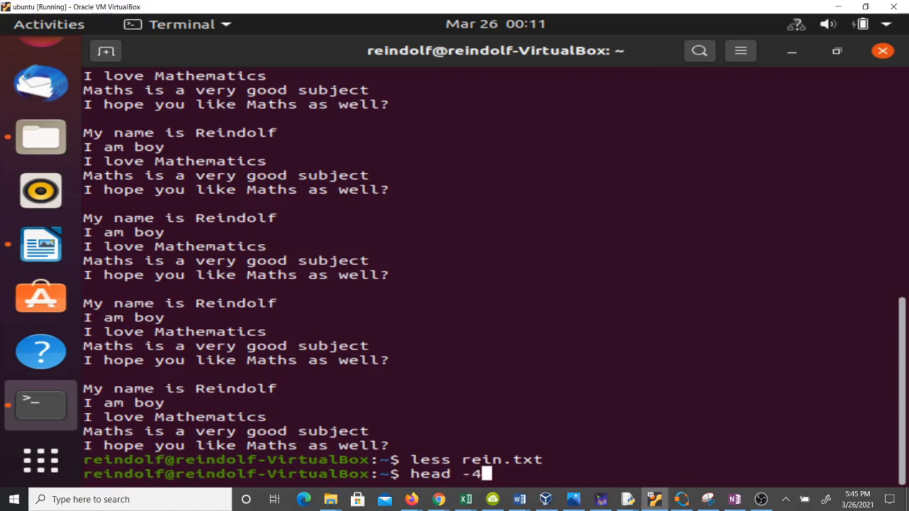
text(rein)
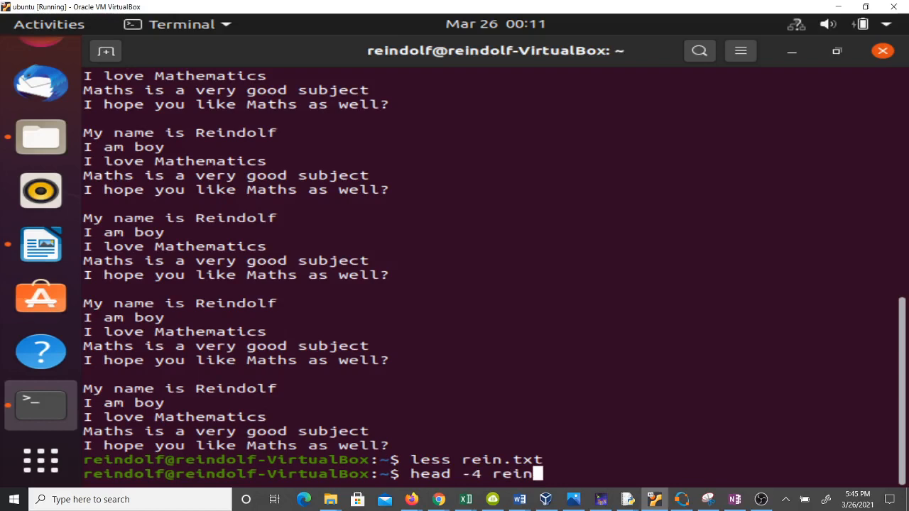
text(.txt)
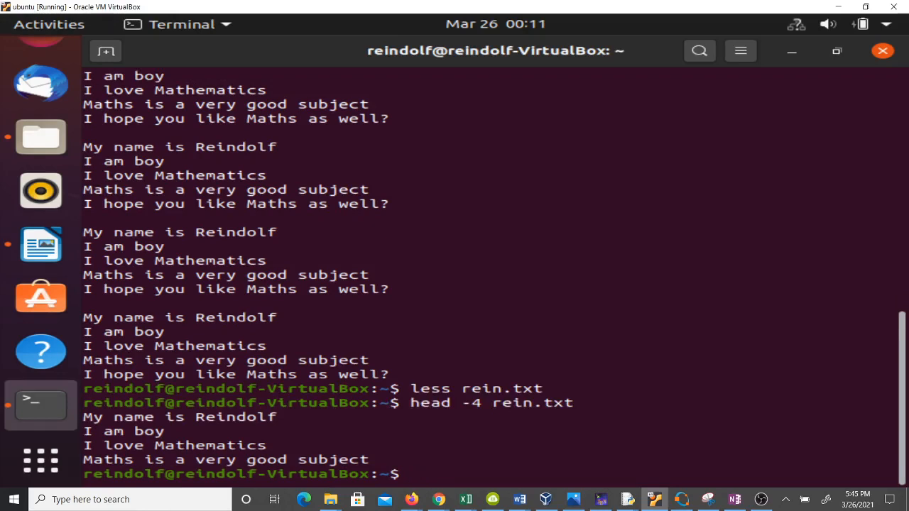
text(head -11)
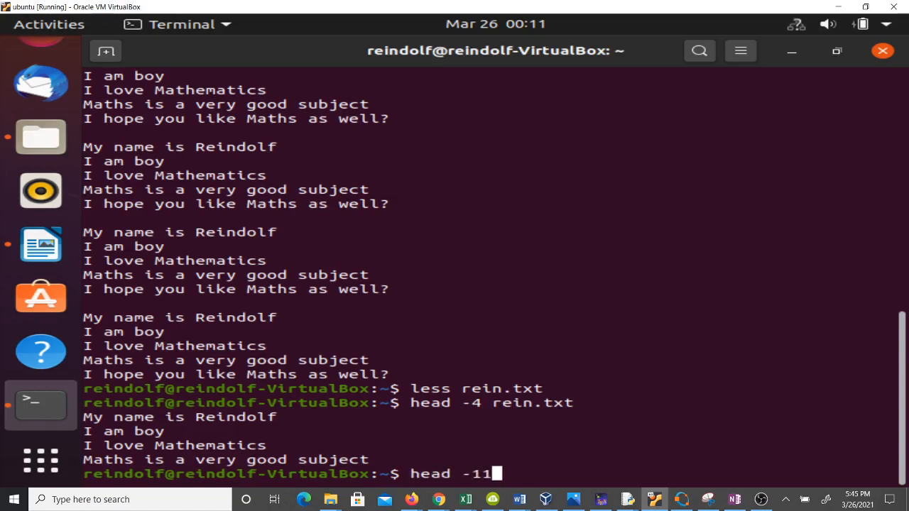
text(rei)
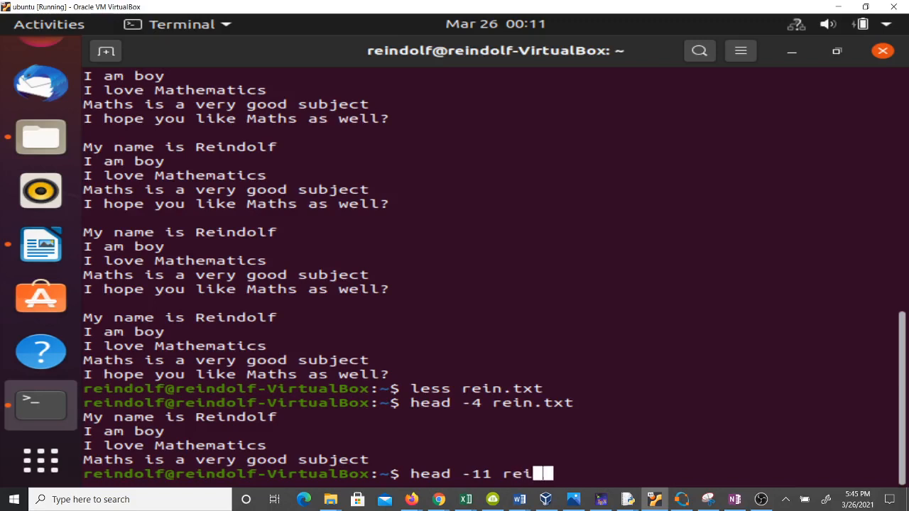
text(n.txt)
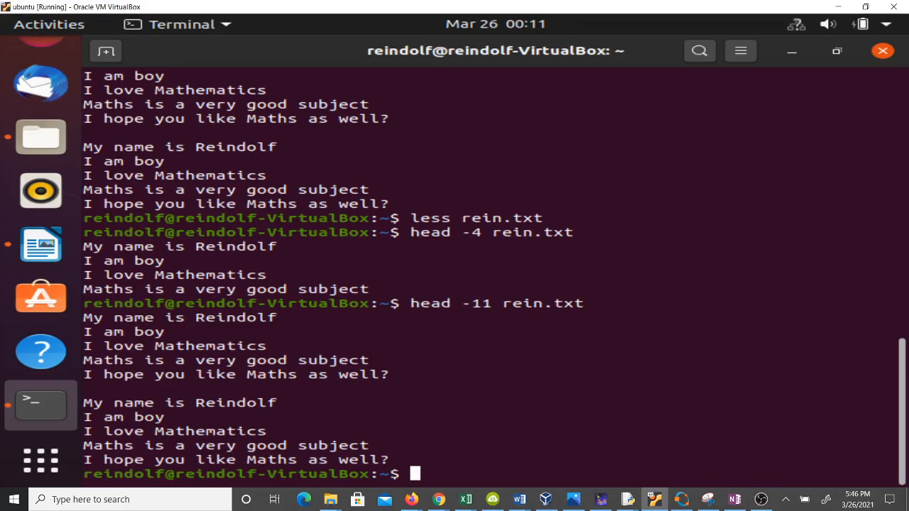
Step: Show the last 4 lines of rein.txt with tail -4, then begin a man command
text(tail)
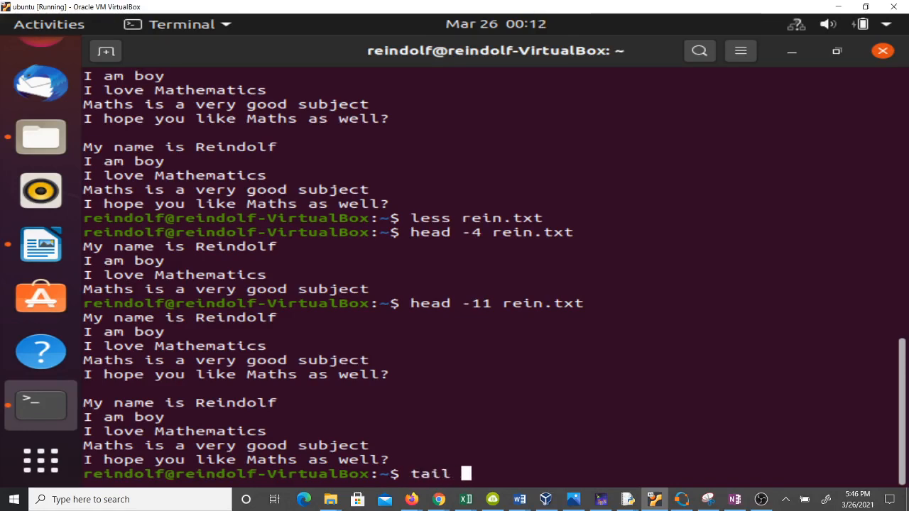
text(-4 r)
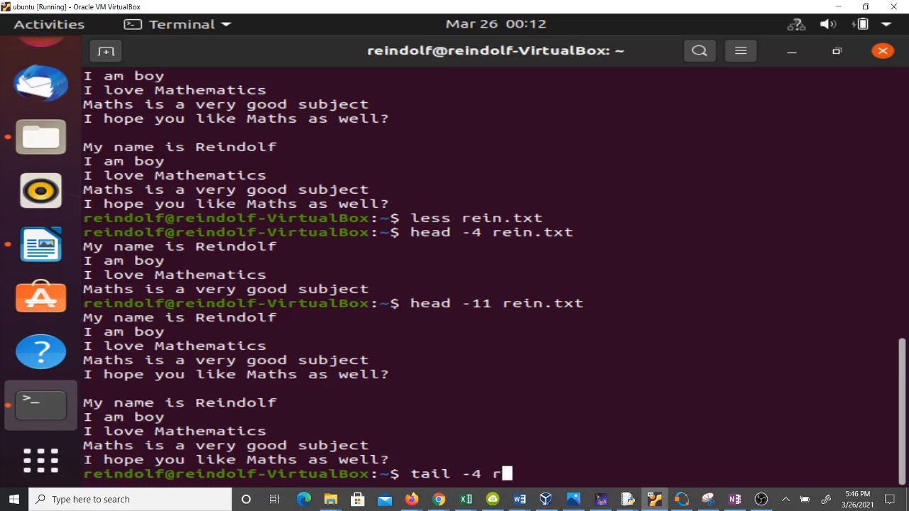
text(ein.txt)
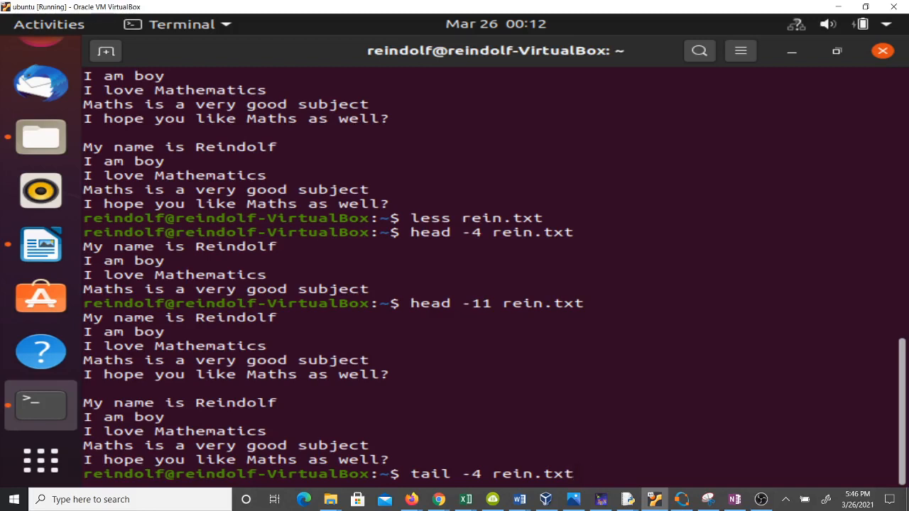
key(Return)
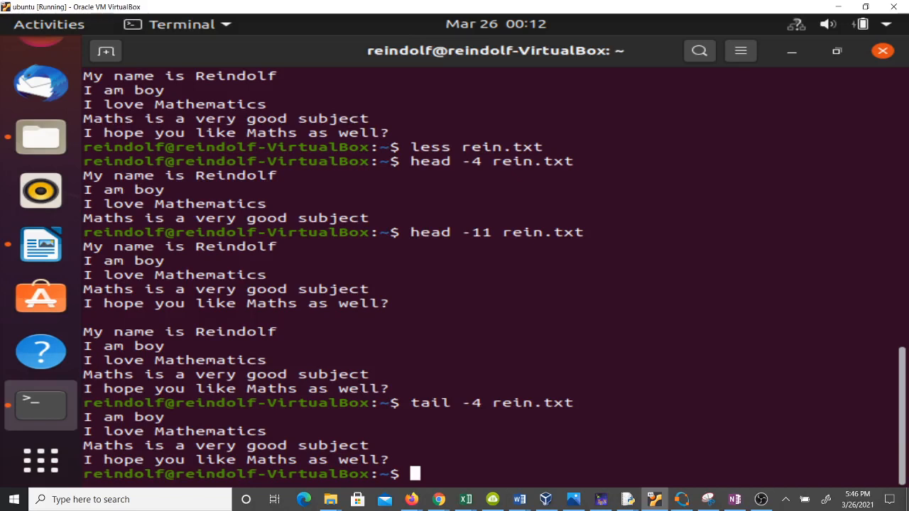
text(man)
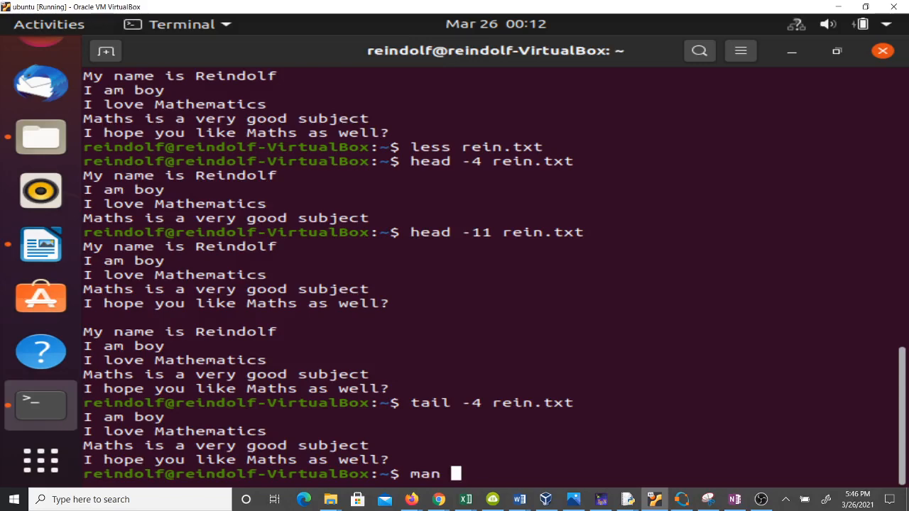
Step: Read the man page for cat, scrolling through it before quitting
text(cat)
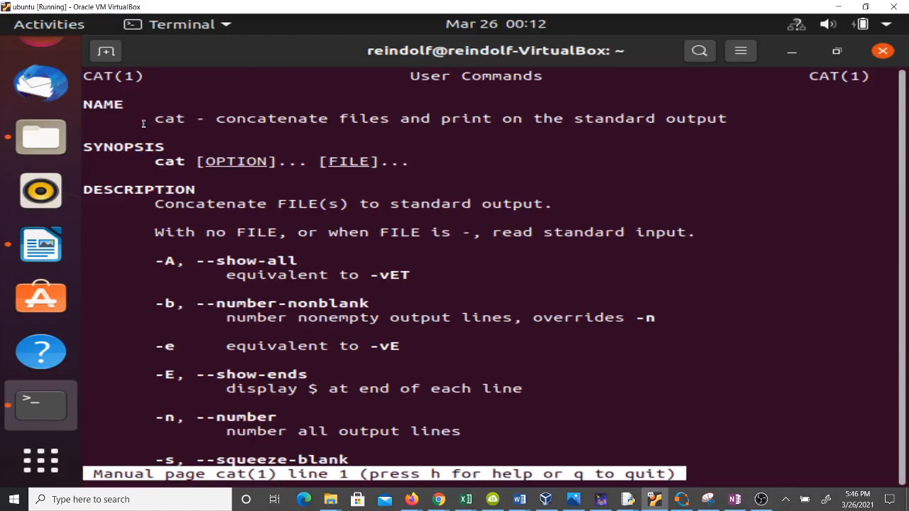
mouse_move(193, 121)
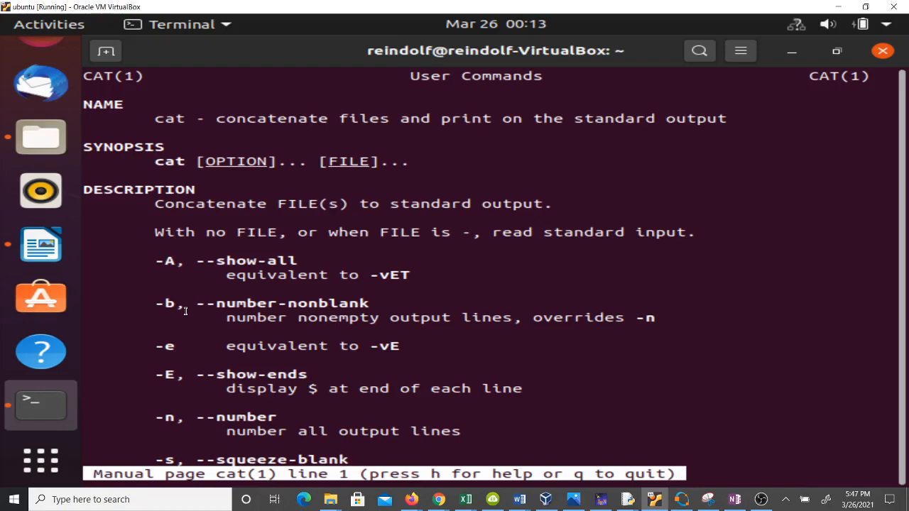
scroll(down, 3)
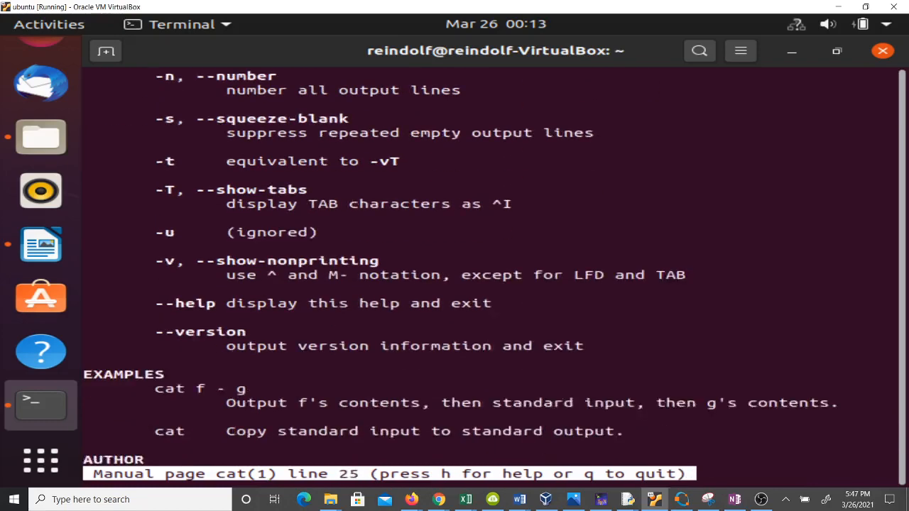
scroll(down, 3)
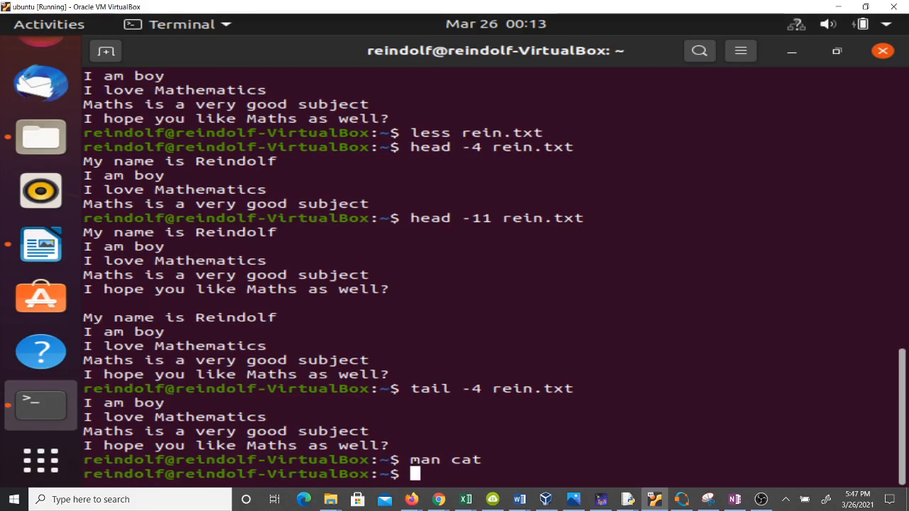
Step: Read the man page for more down to its end, then quit with q
text(man)
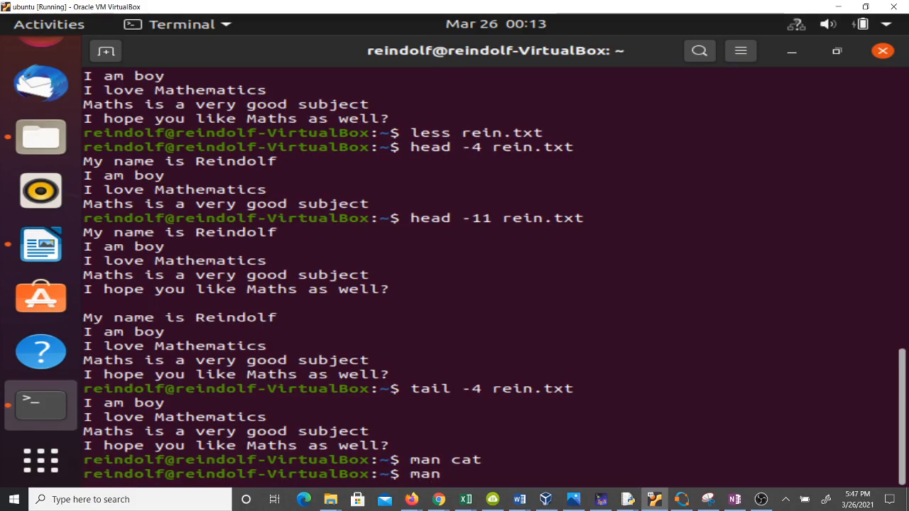
text(more)
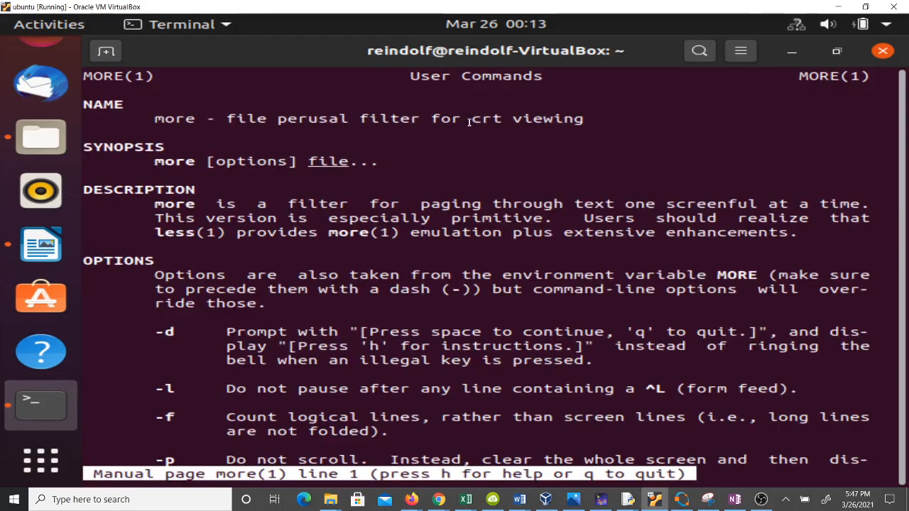
scroll(down, 3)
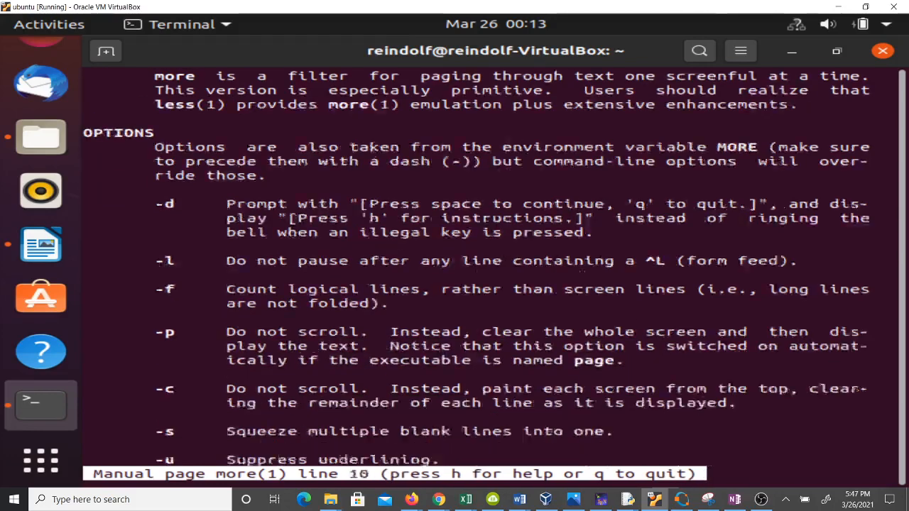
scroll(down, 3)
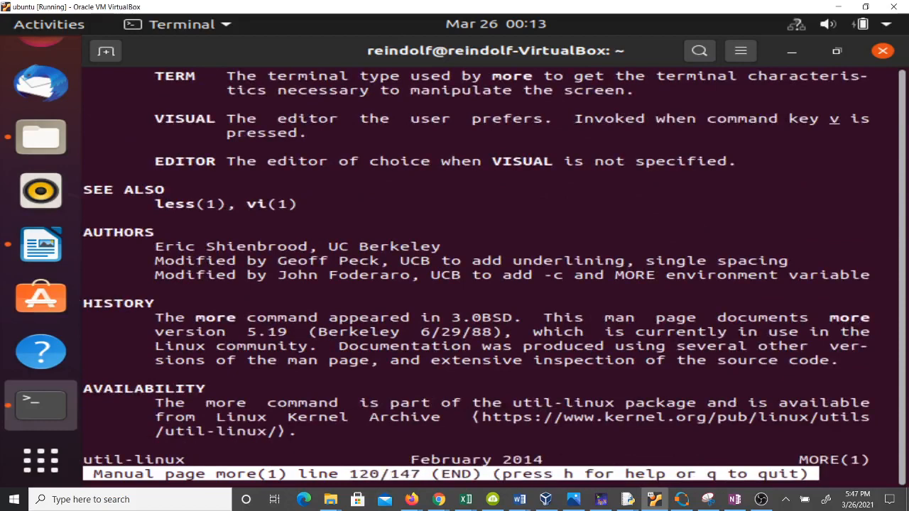
key(q)
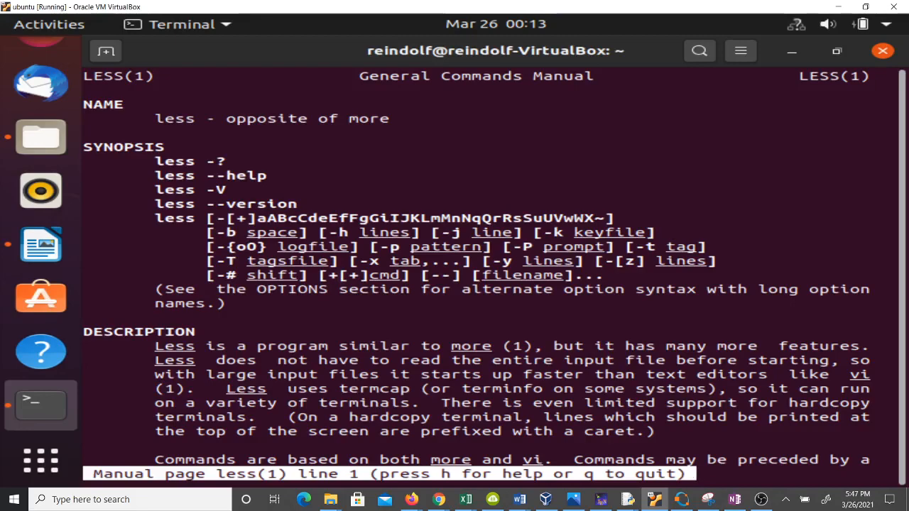
Step: Scroll the less man page down to its search commands around line 233
scroll(down, 3)
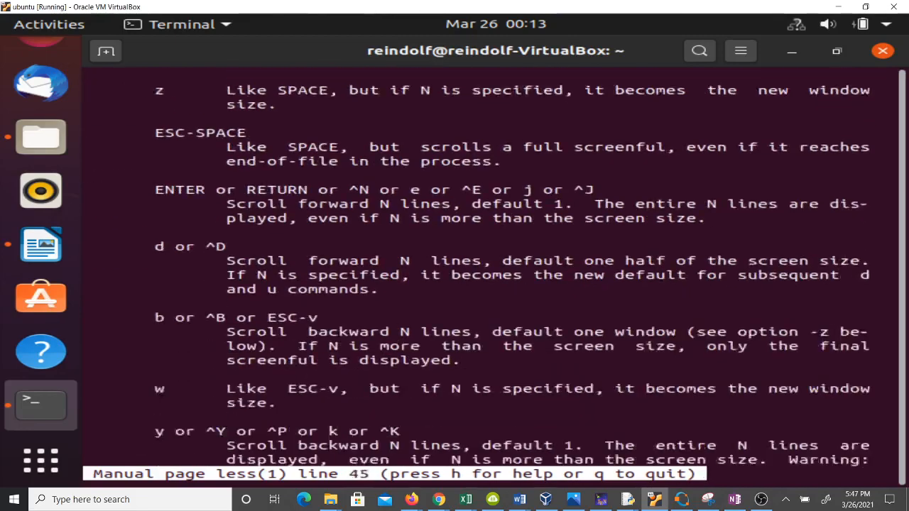
scroll(down, 3)
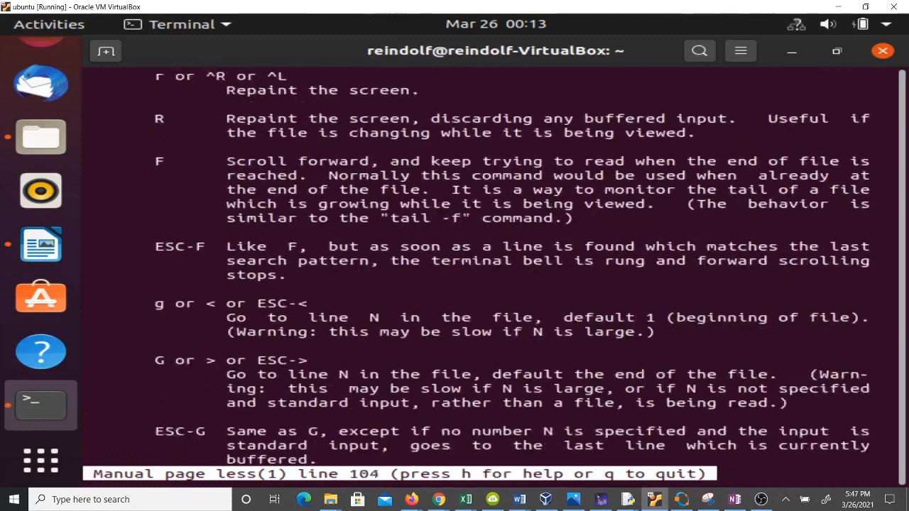
scroll(down, 3)
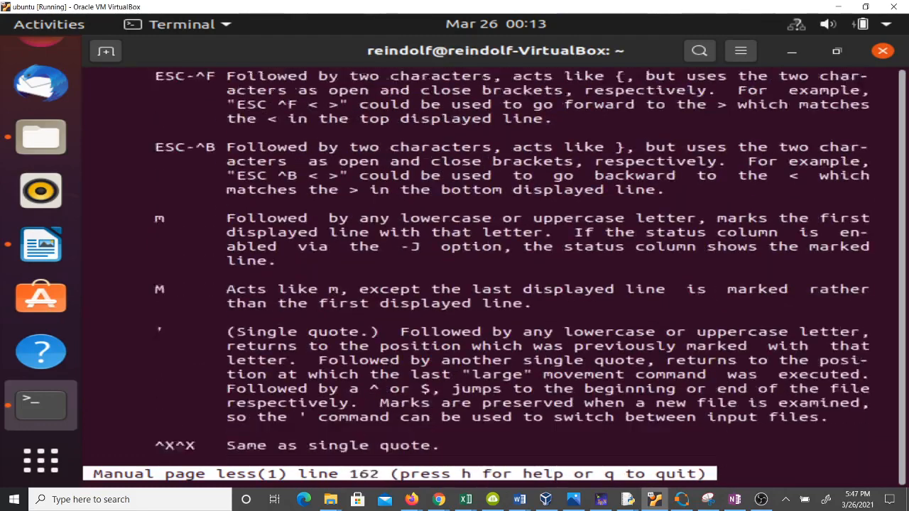
scroll(down, 3)
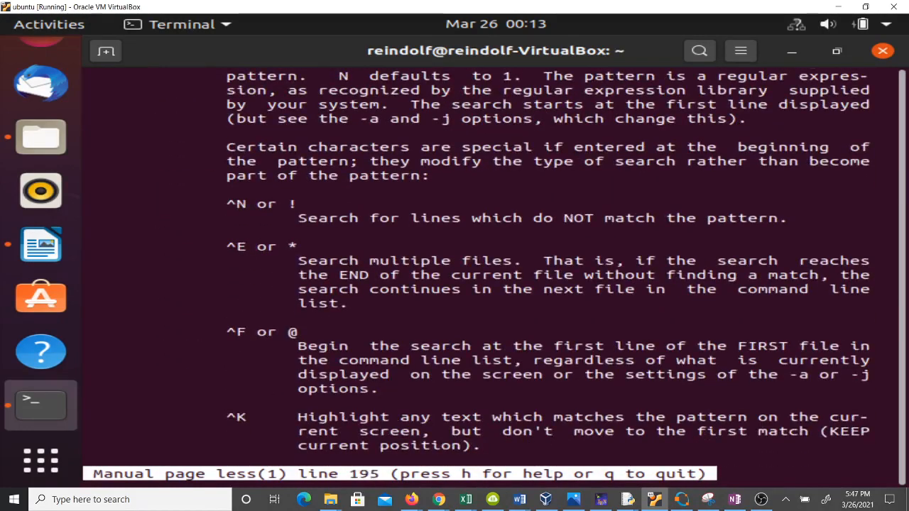
scroll(down, 3)
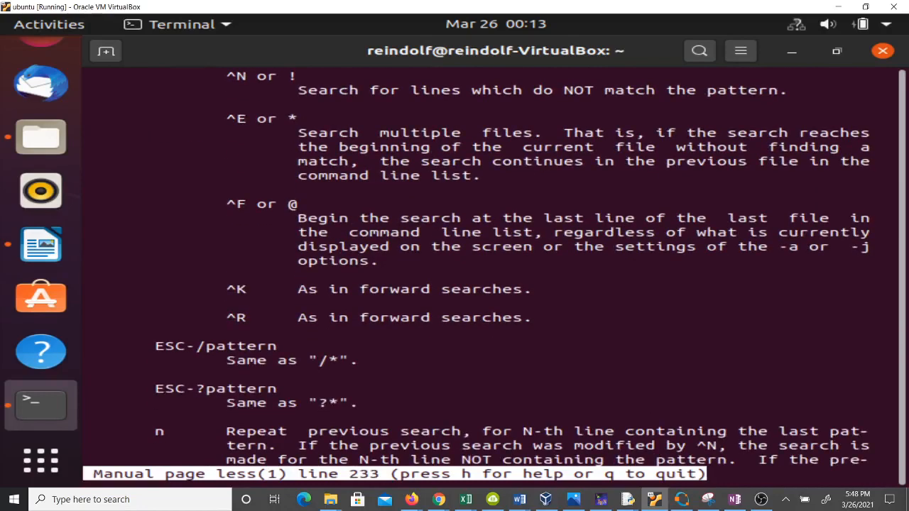